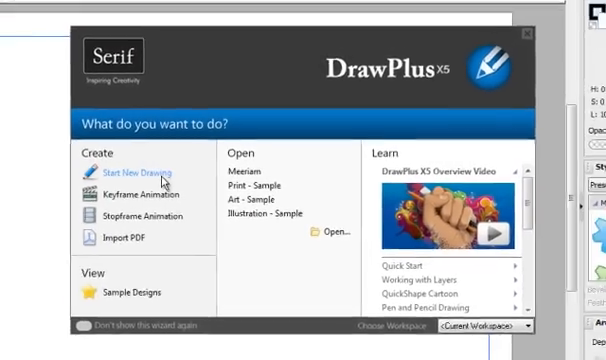
Start a new drawing with an A4 portrait page
click(141, 169)
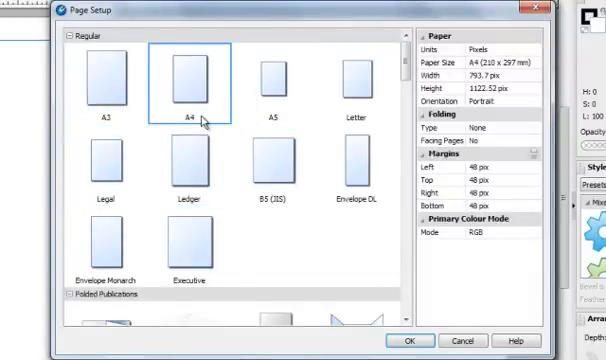
click(104, 77)
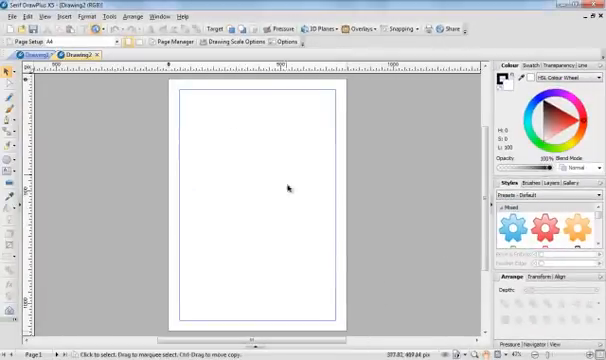
mouse_move(130, 90)
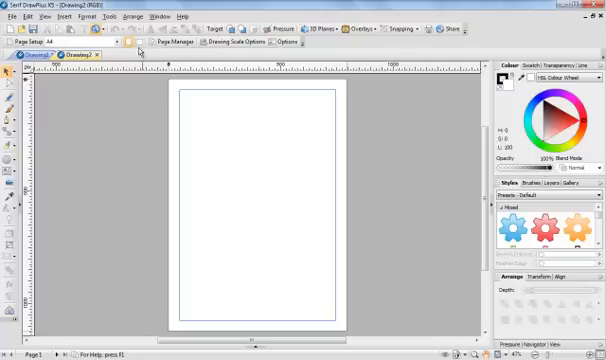
mouse_move(137, 44)
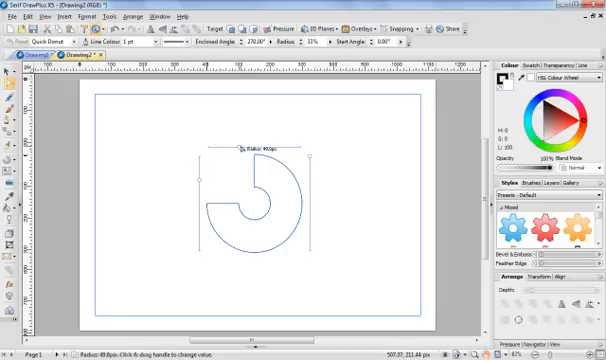
mouse_move(191, 151)
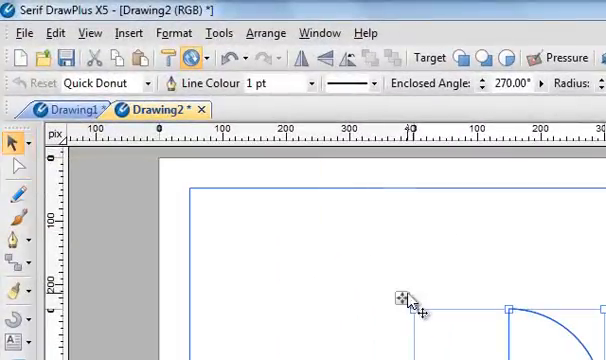
mouse_move(404, 299)
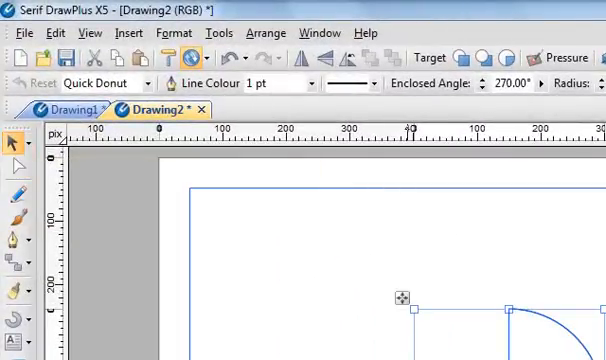
mouse_move(305, 184)
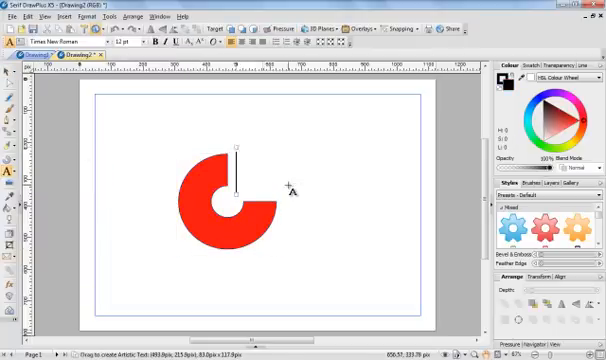
Type 'Ladva' as artistic text beside the red donut
text(L)
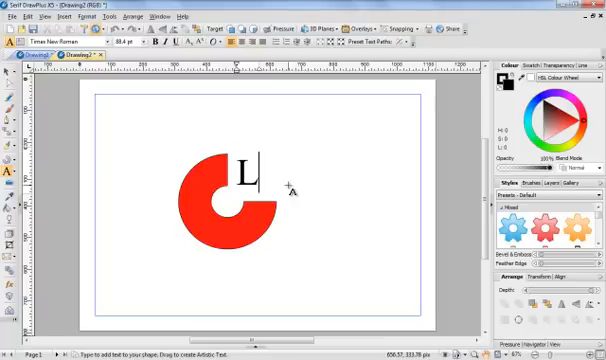
text(adva)
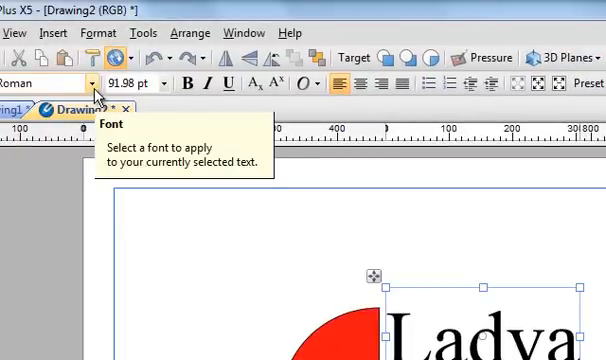
Set the Ladva text in the Umbra BT typeface
click(94, 83)
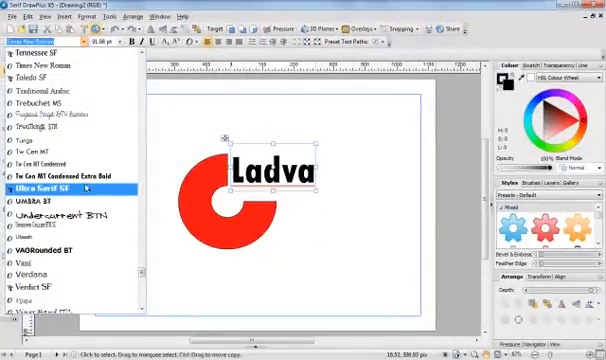
click(44, 186)
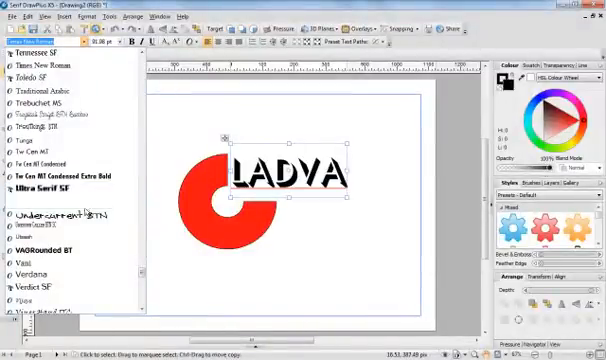
click(40, 202)
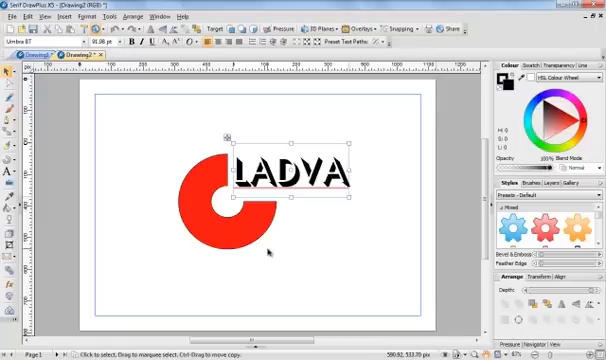
mouse_move(254, 257)
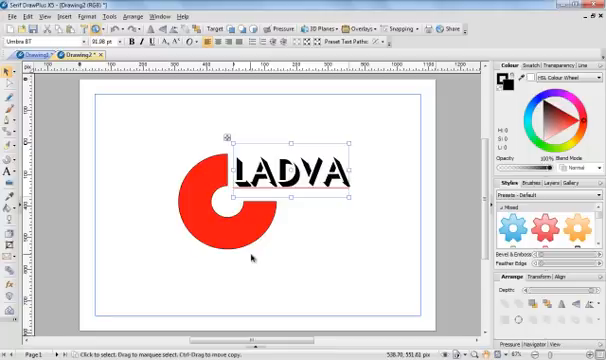
mouse_move(8, 172)
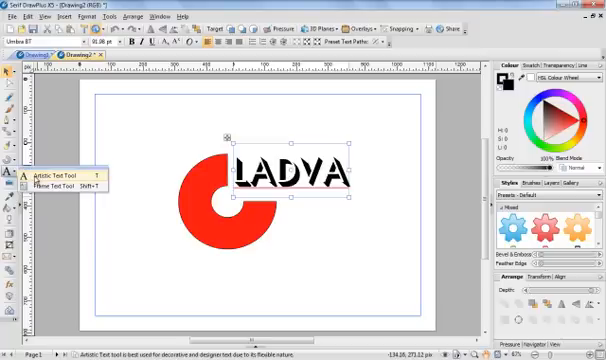
mouse_move(52, 188)
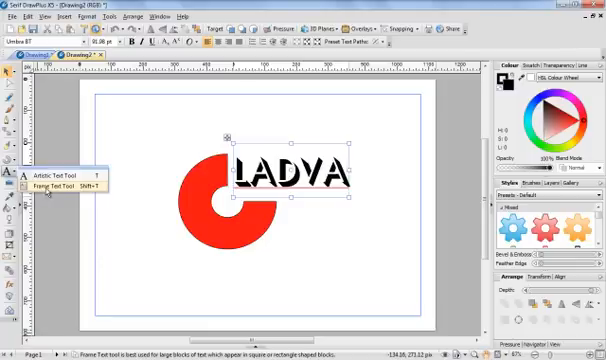
mouse_move(55, 174)
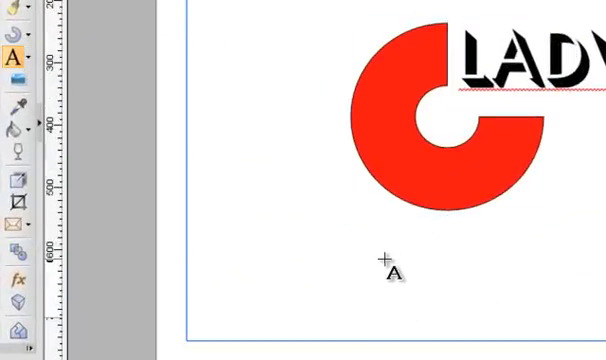
Type 'Simply Tutorials' below the donut and move it onto the donut's lower half
click(382, 262)
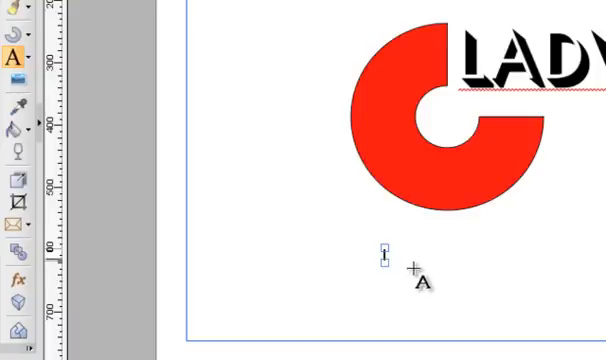
text(Sin)
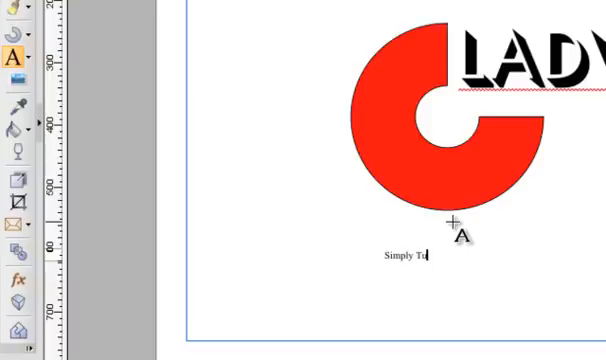
text(to)
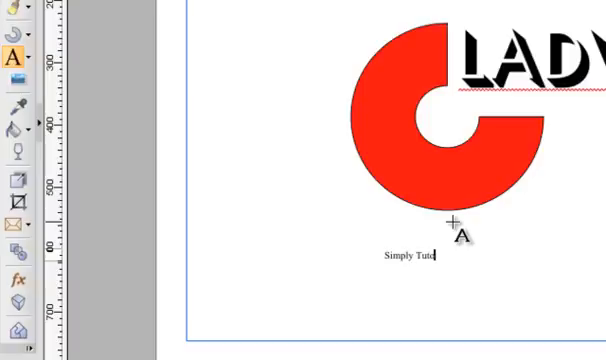
text(rials)
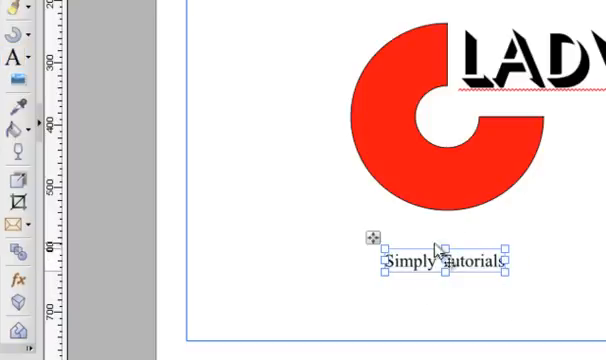
drag(445, 262, 445, 163)
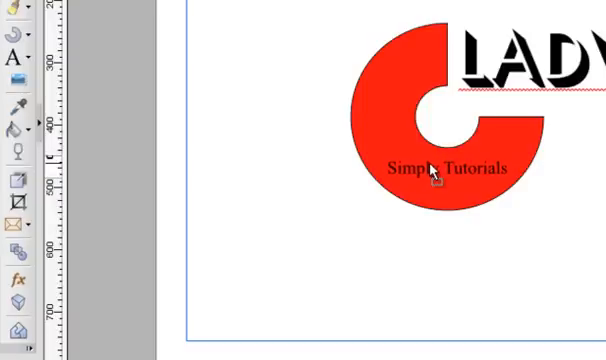
Give the 'Simply Tutorials' slogan a handwritten-style font
click(442, 168)
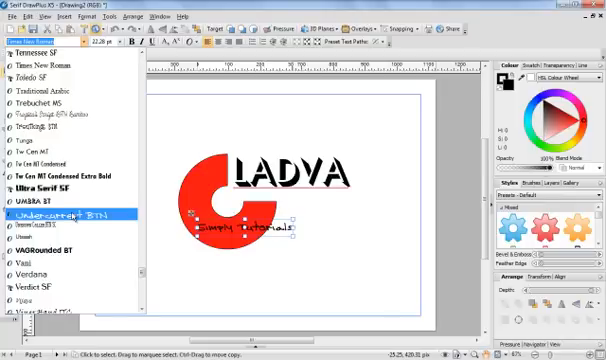
click(55, 214)
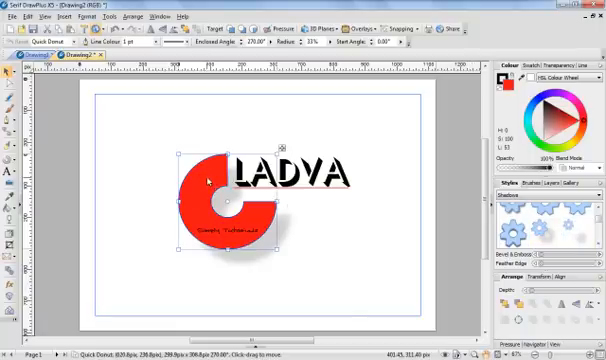
mouse_move(417, 256)
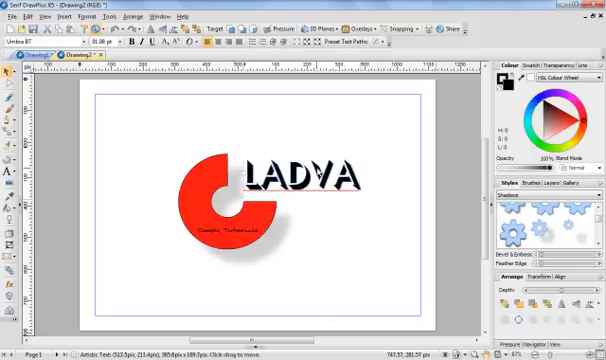
Select the LADVA heading to reposition it
click(305, 175)
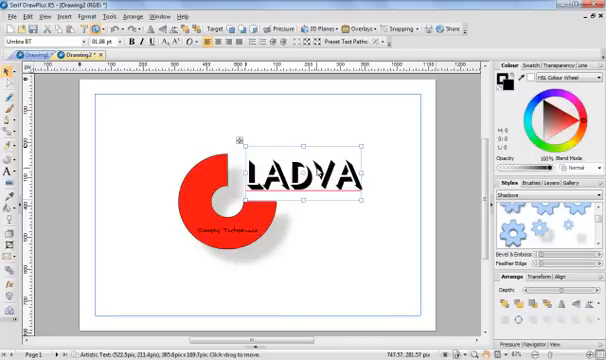
mouse_move(305, 291)
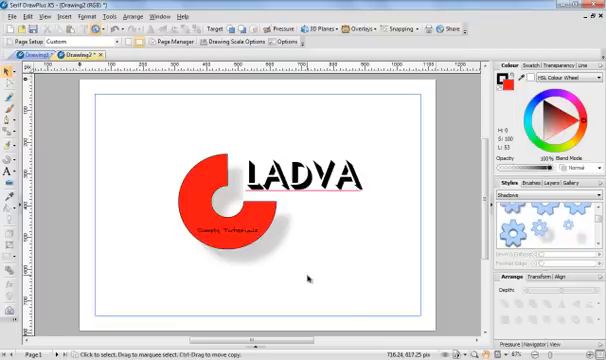
mouse_move(204, 189)
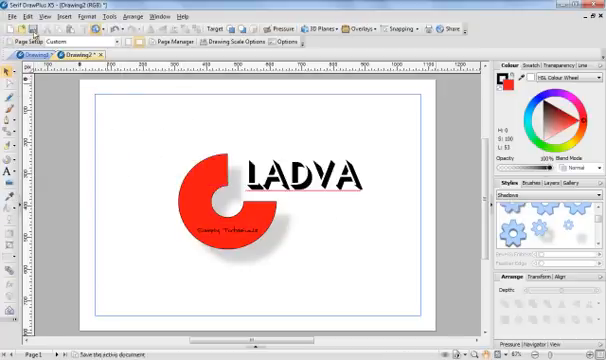
Bring up the File menu's export options
click(16, 15)
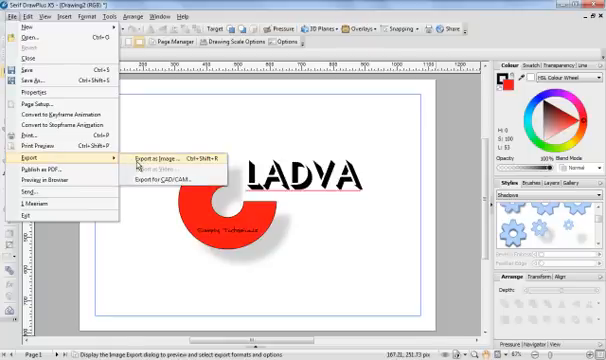
mouse_move(143, 165)
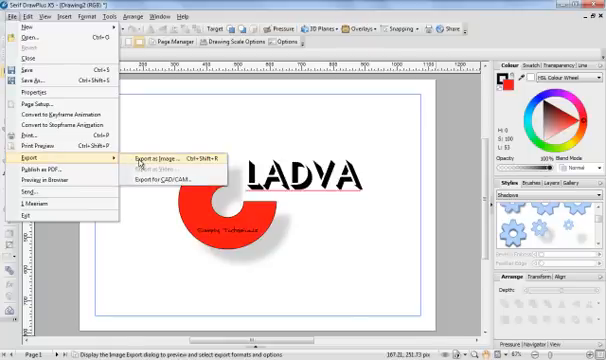
mouse_move(152, 132)
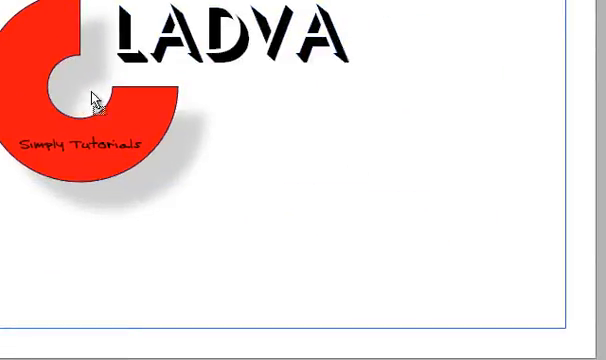
Open the Image Export settings for the logo
click(90, 95)
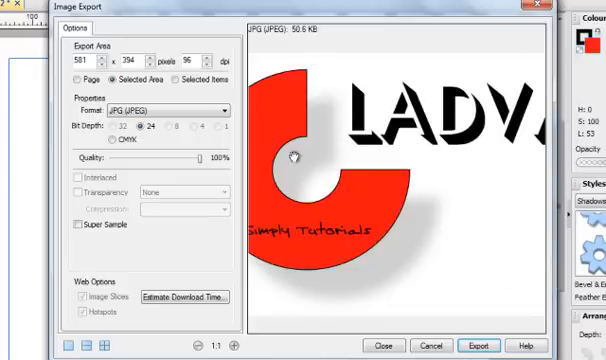
mouse_move(307, 113)
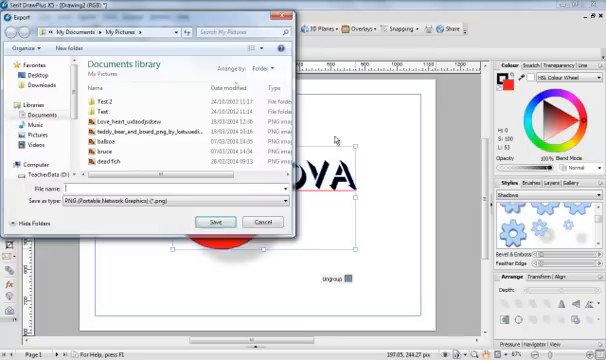
mouse_move(284, 16)
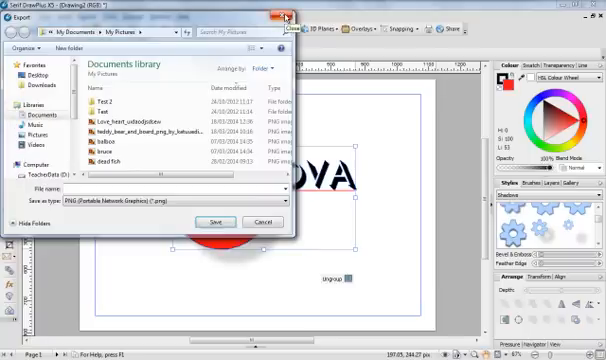
Save the PNG export with the file name 'logo'
click(118, 187)
text(logo)
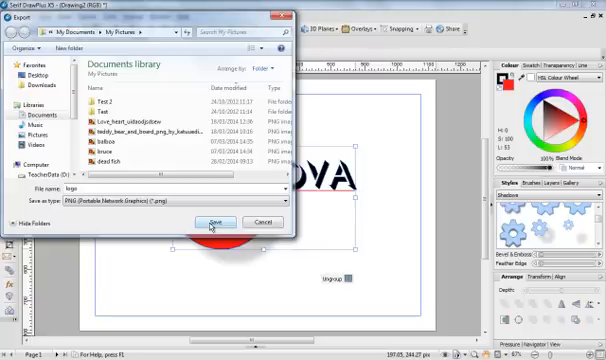
click(217, 221)
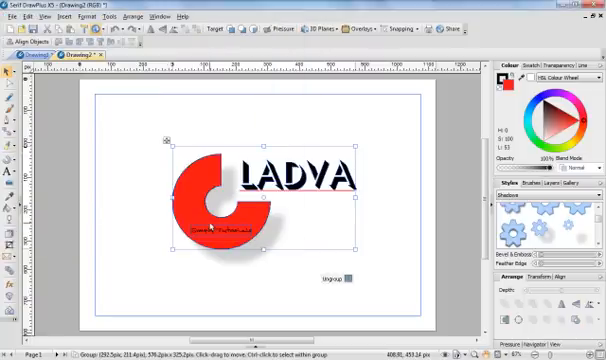